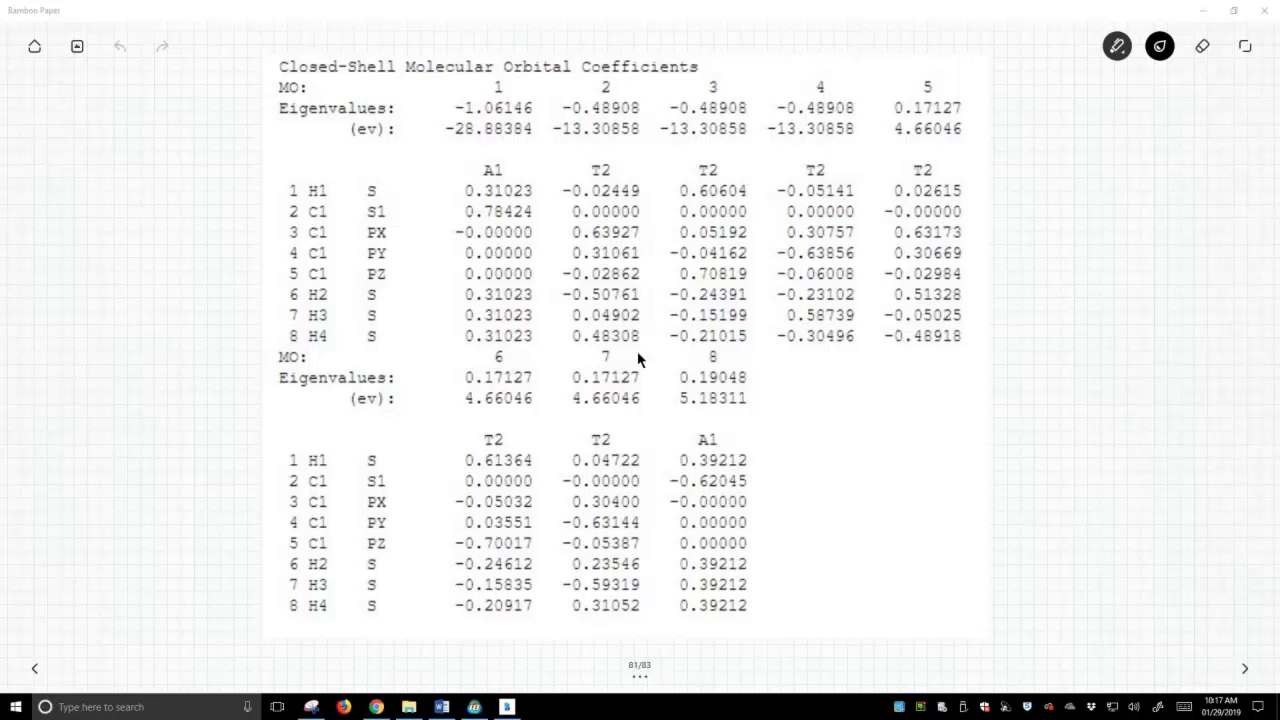
Hand-draw the CH4 structure, carbon with four hydrogens, left of the coefficient table
left_click_drag(100, 100, 118, 135)
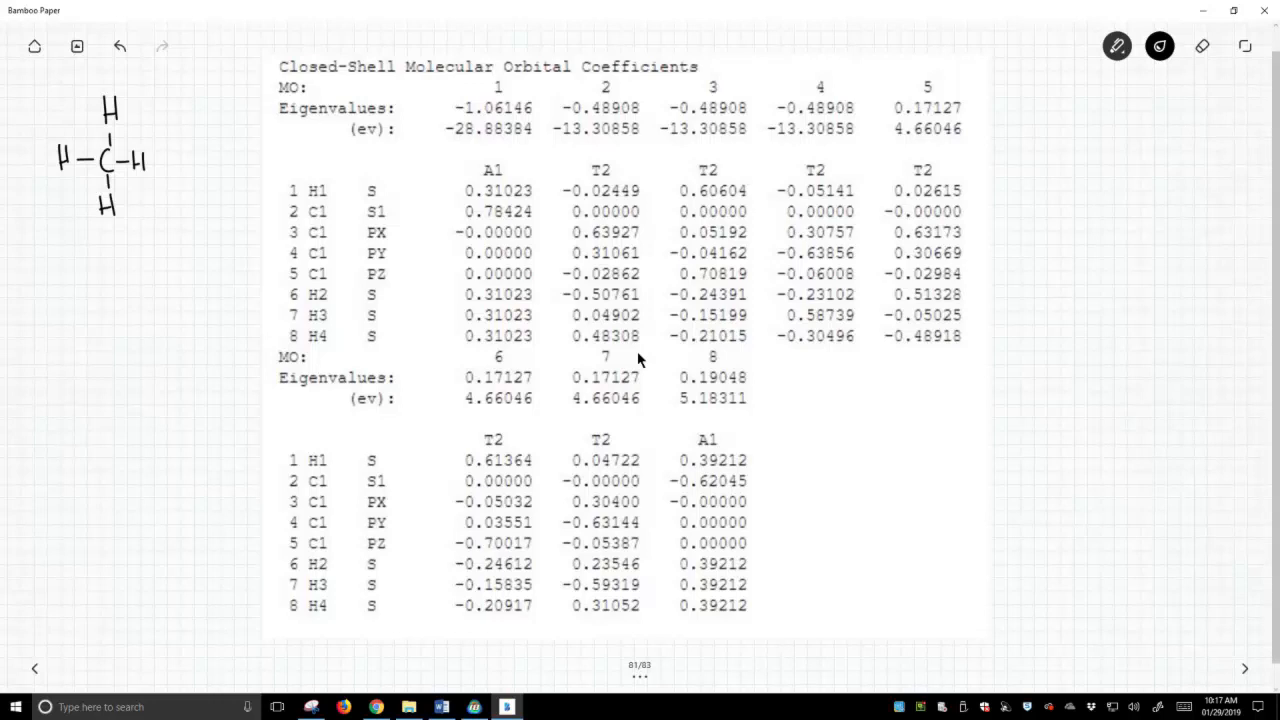
Double-underline the methane sketch and bracket atomic-orbital rows 1–8 in both table blocks
left_click_drag(75, 233, 130, 233)
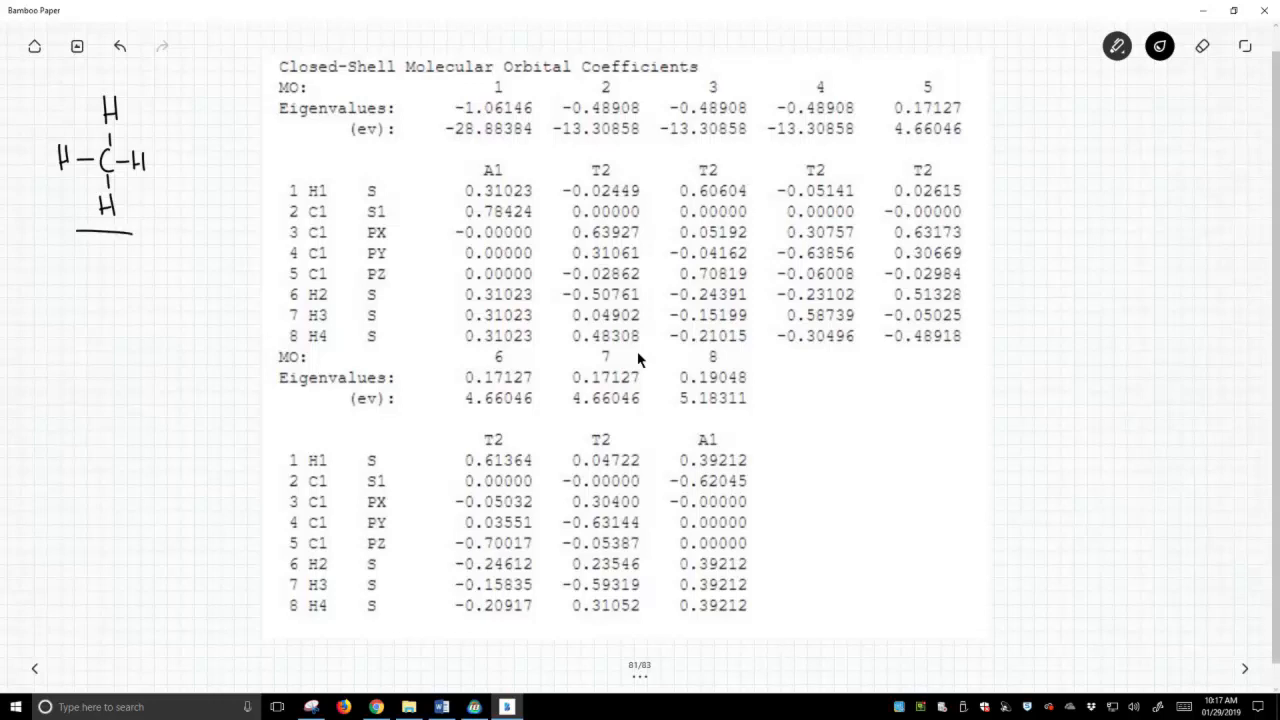
left_click_drag(290, 170, 320, 172)
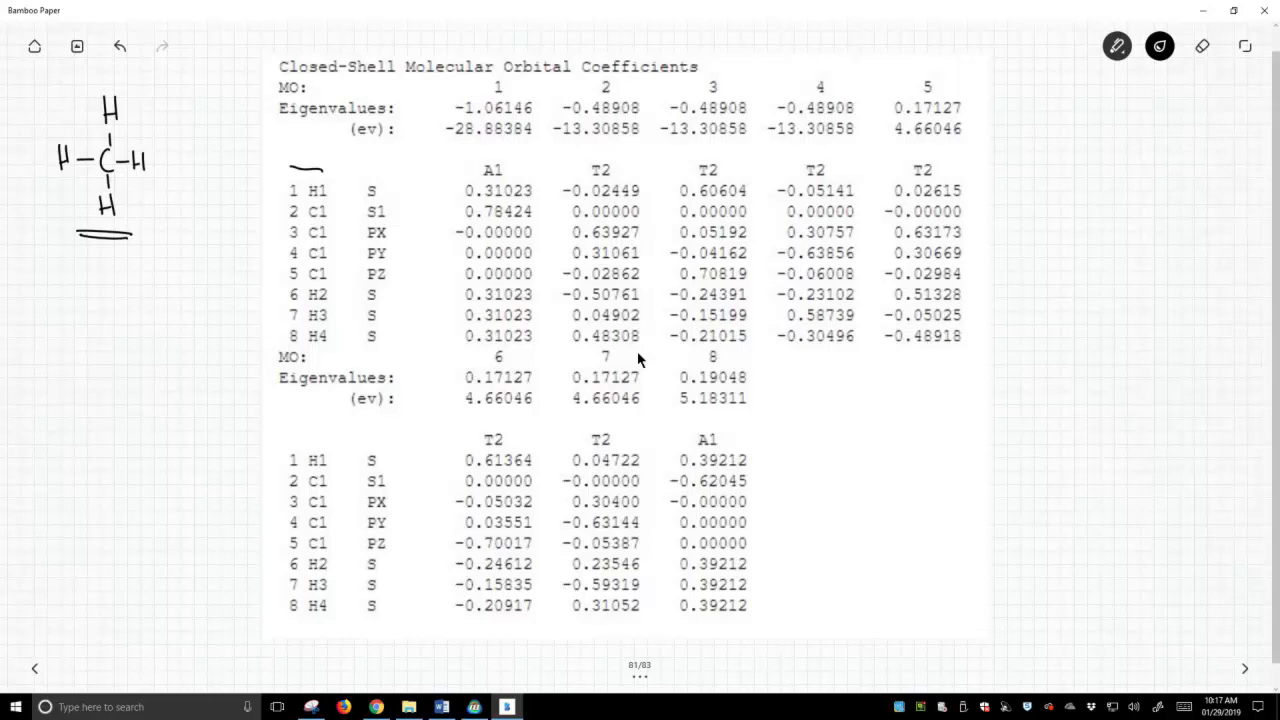
left_click_drag(300, 175, 300, 340)
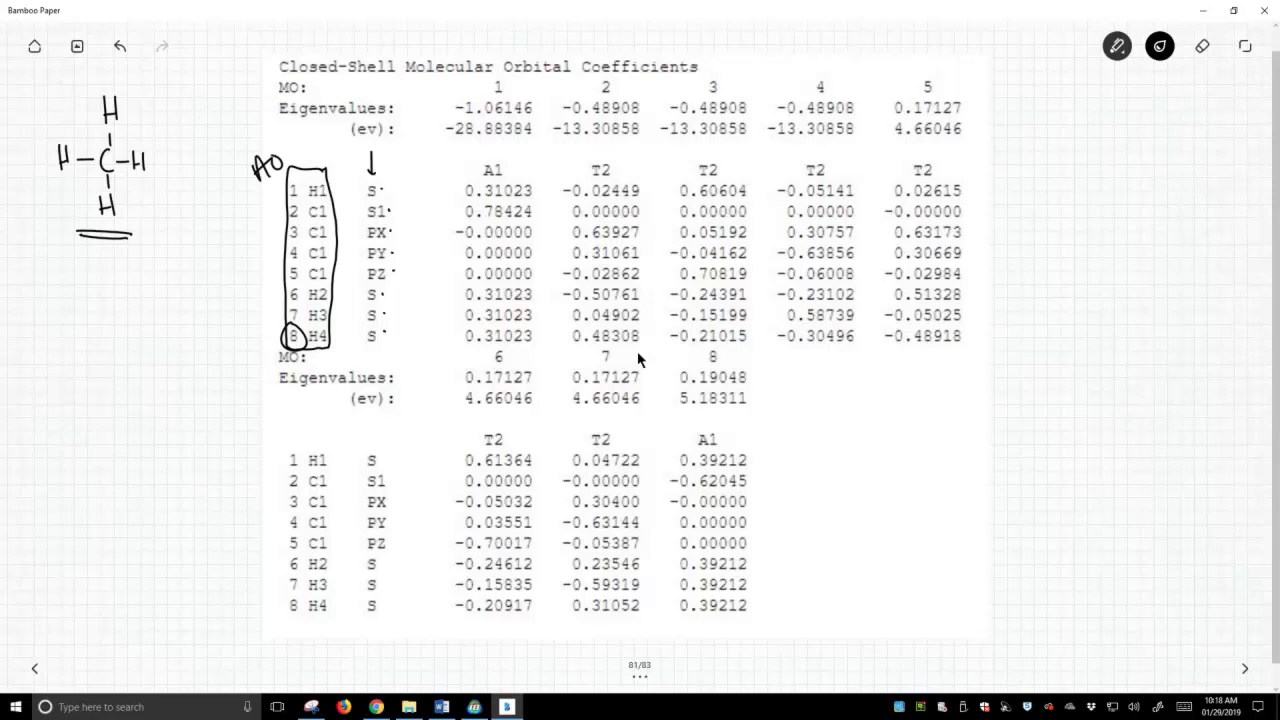
left_click_drag(290, 450, 290, 615)
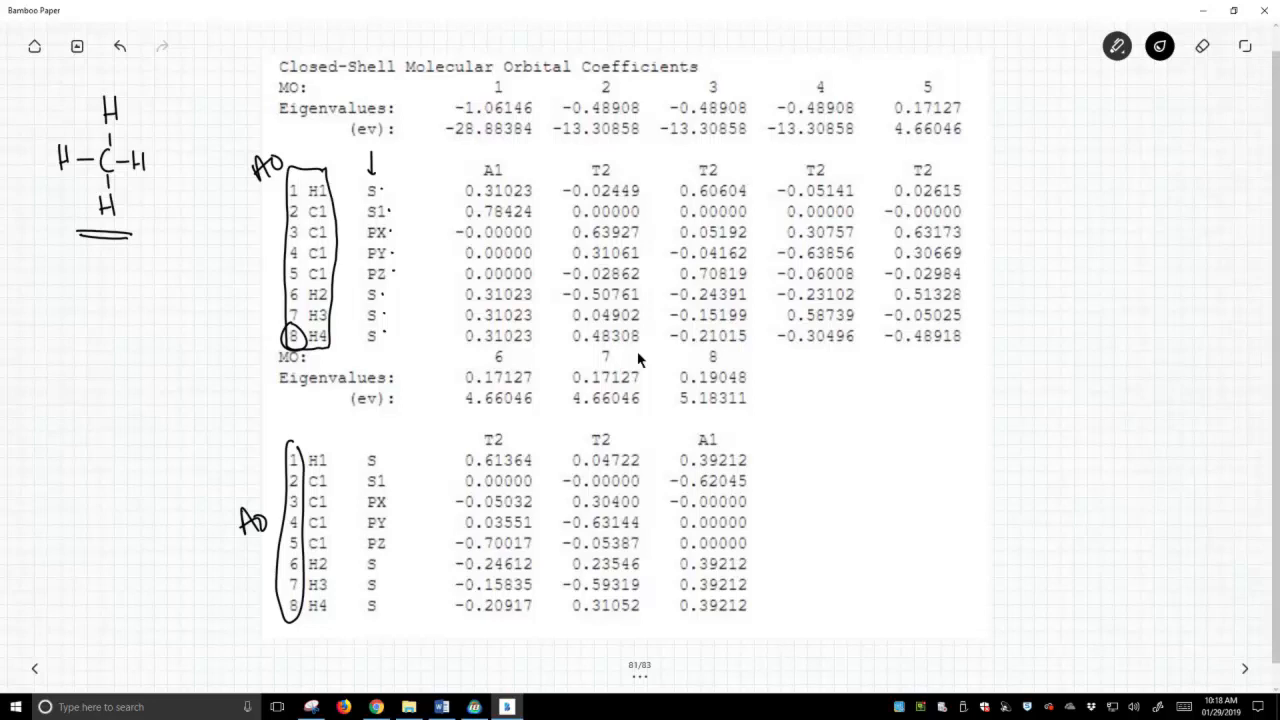
Circle molecular orbital numbers 1 and 2 above the coefficient table
left_click_drag(490, 95, 510, 90)
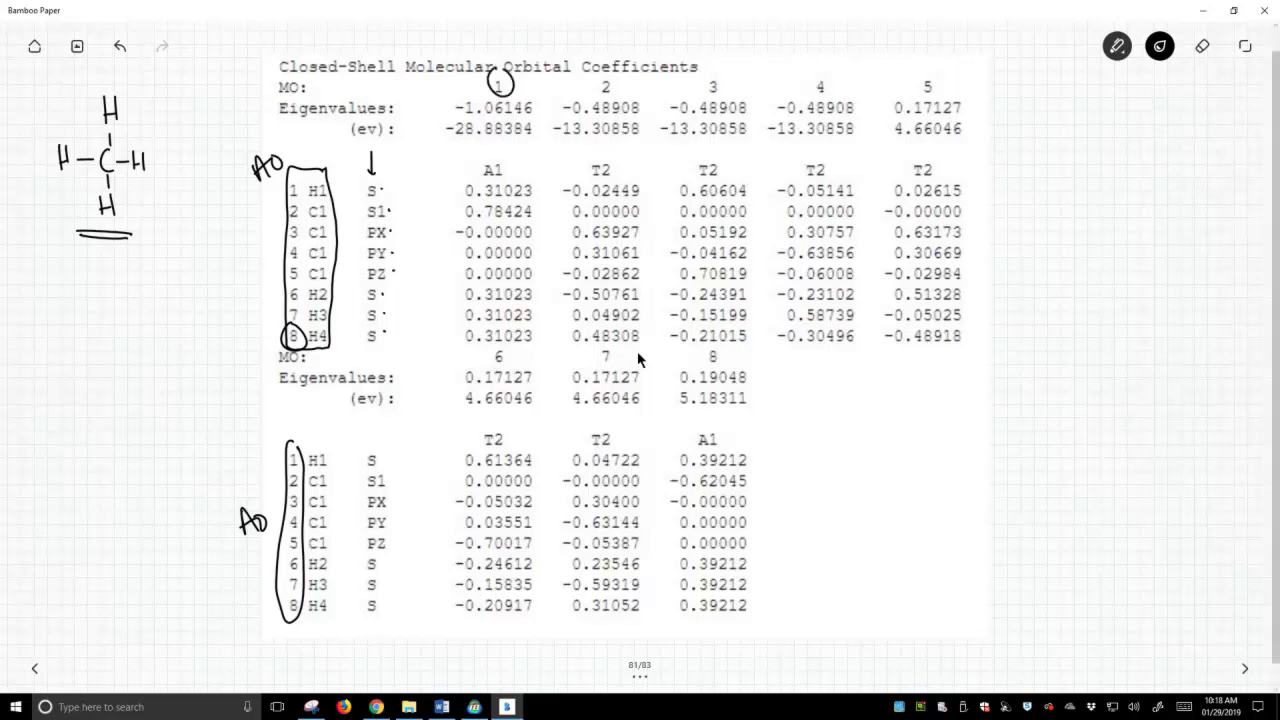
left_click_drag(605, 85, 713, 85)
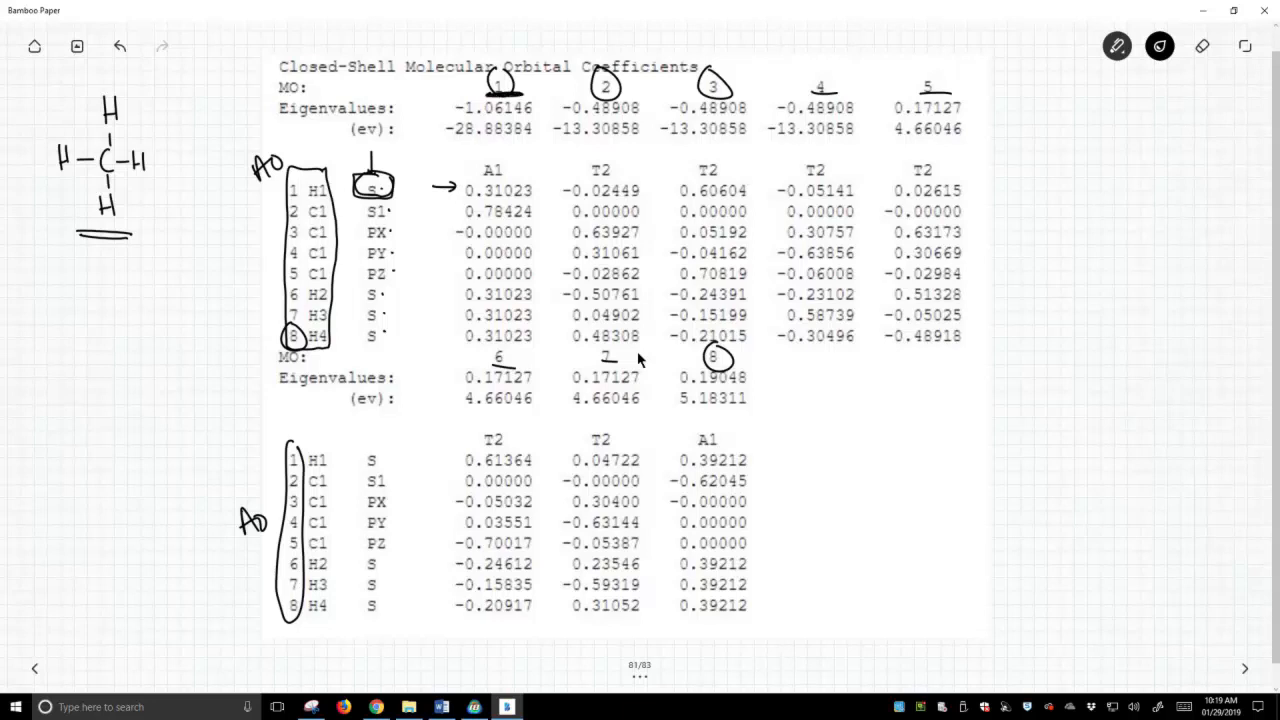
Box coefficients 0.31023 and -0.02449 and underline the remaining H1 S values
left_click_drag(470, 178, 515, 195)
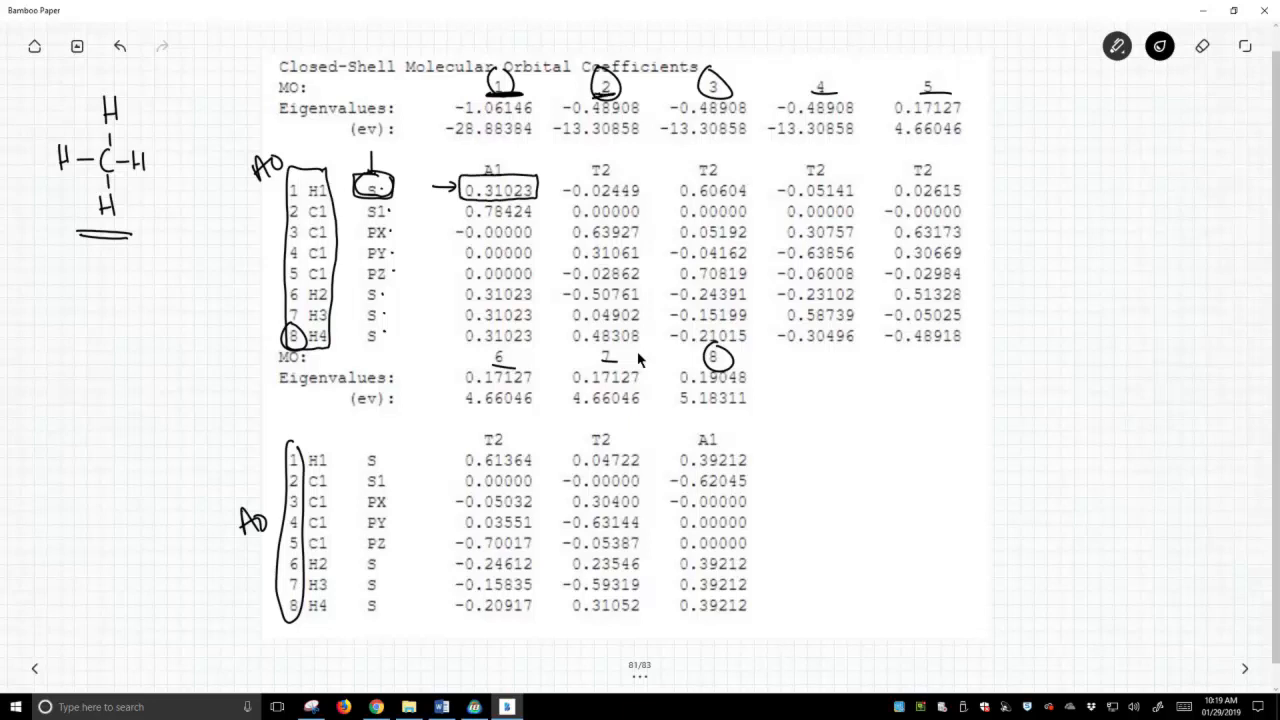
left_click_drag(562, 180, 645, 202)
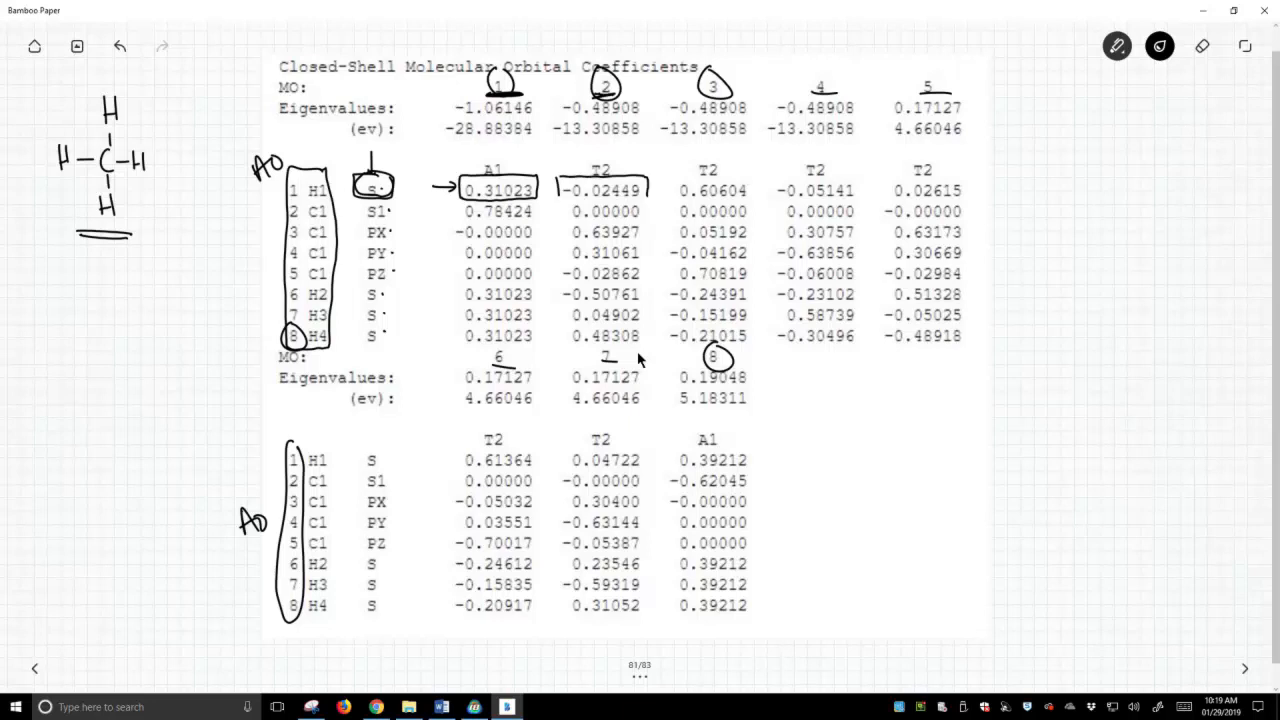
left_click_drag(565, 180, 645, 202)
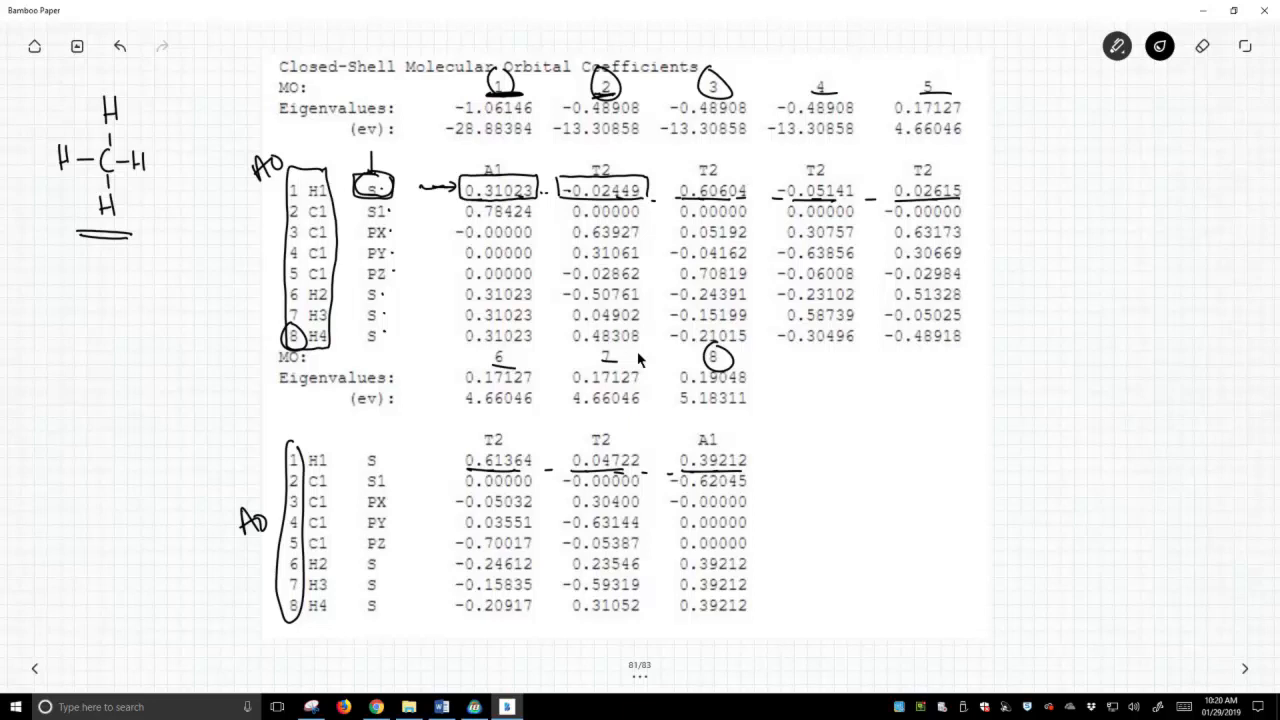
Write 'lowest' and 'higher' near MO 1 and MO 8, boxing -28.88384 and 5.18311
left_click_drag(340, 115, 400, 145)
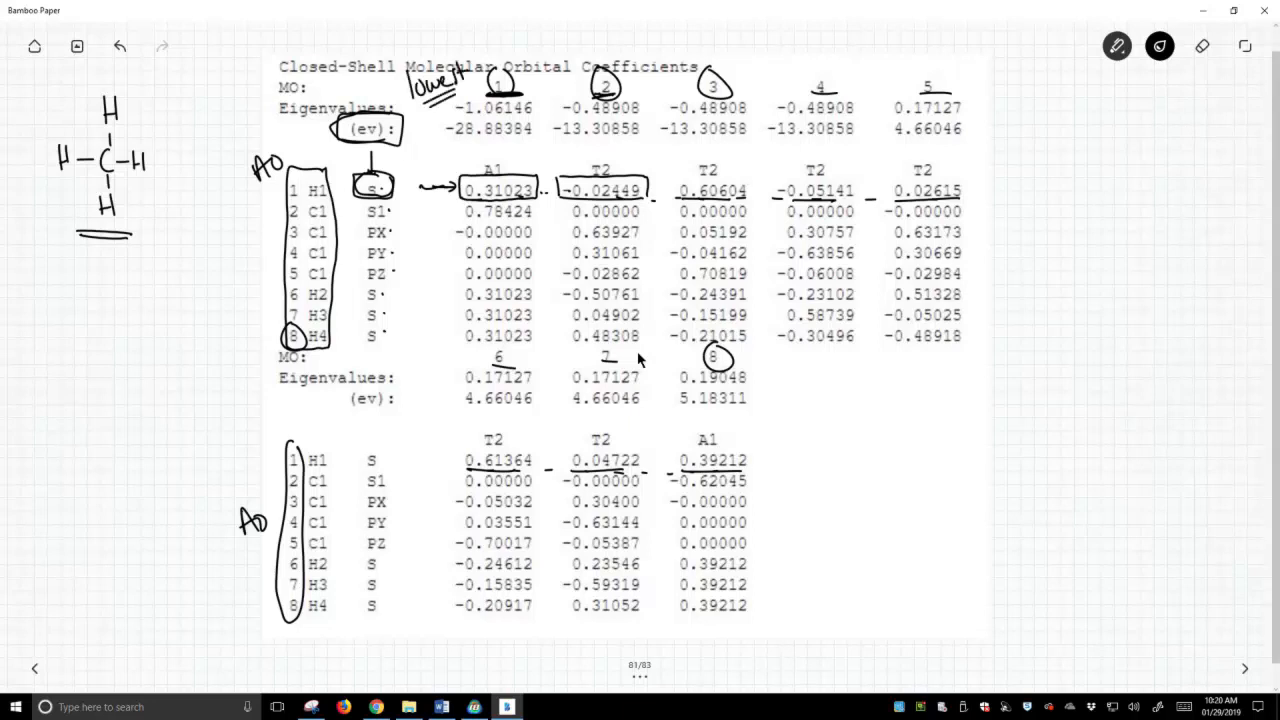
left_click_drag(765, 370, 785, 380)
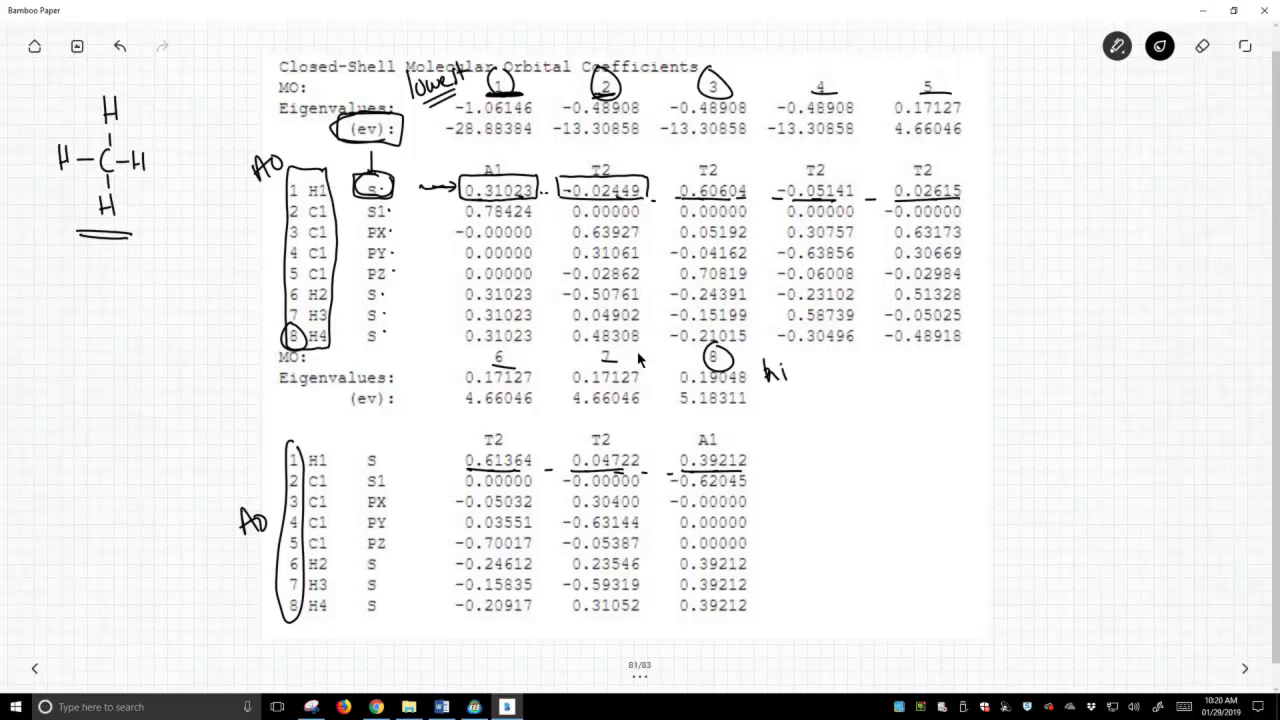
type("higher")
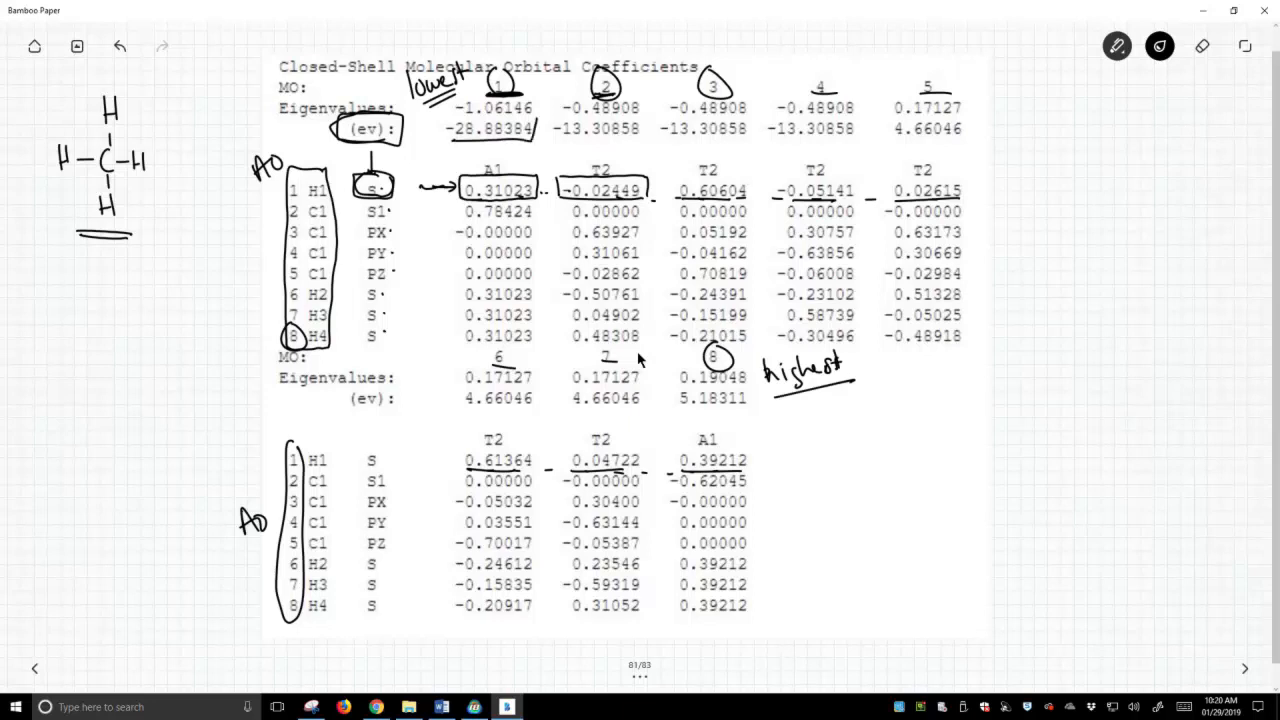
left_click_drag(445, 115, 540, 140)
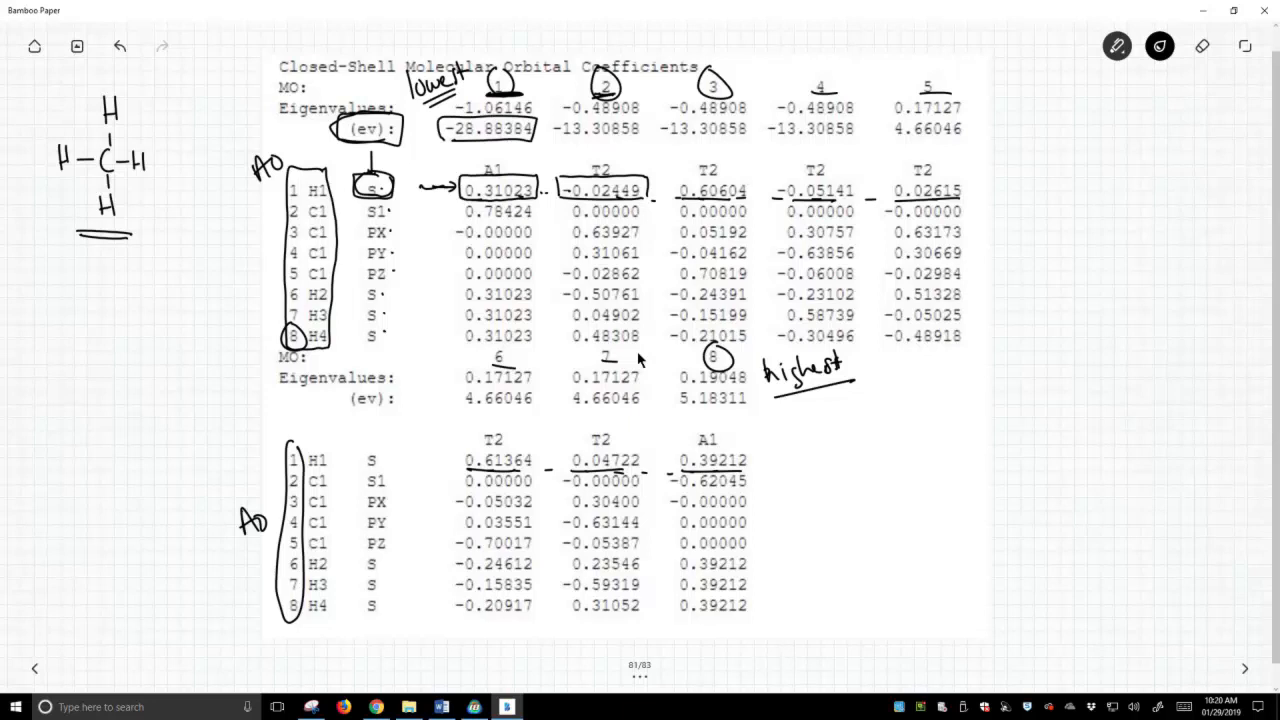
left_click_drag(668, 405, 755, 405)
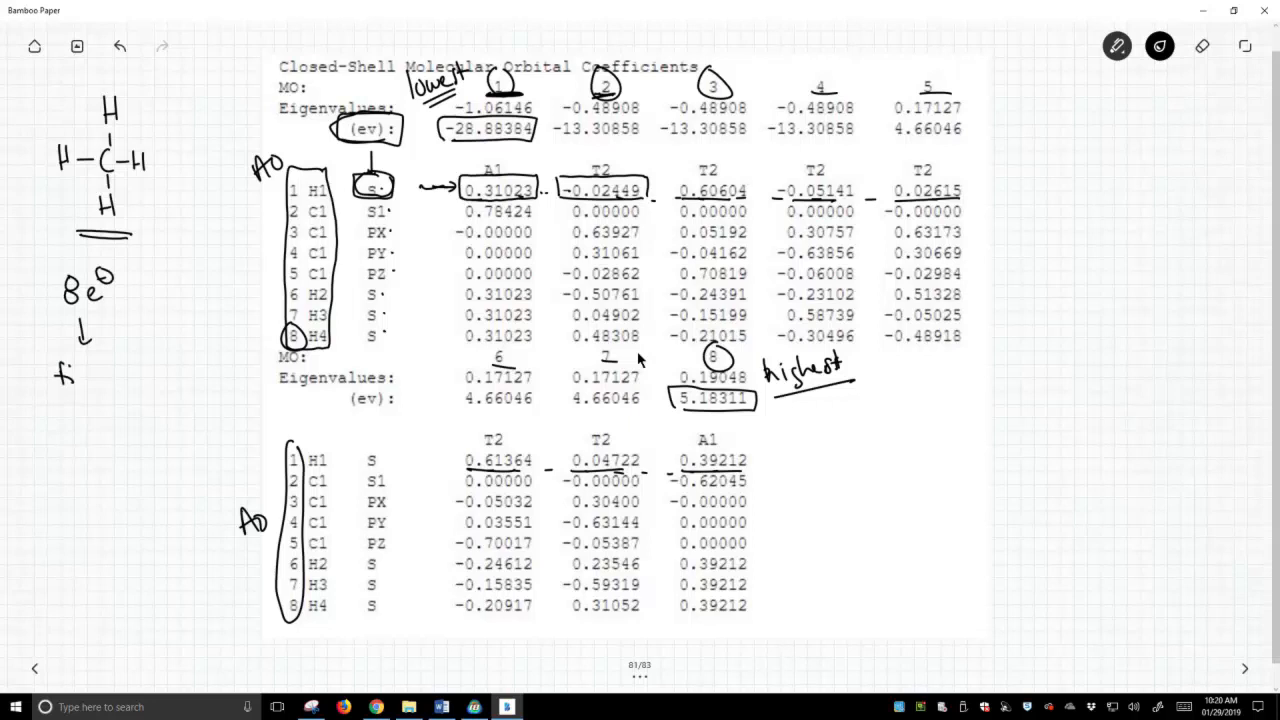
Handwrite 'fill 4 MO' beneath the 8-electron note
type("fill 41")
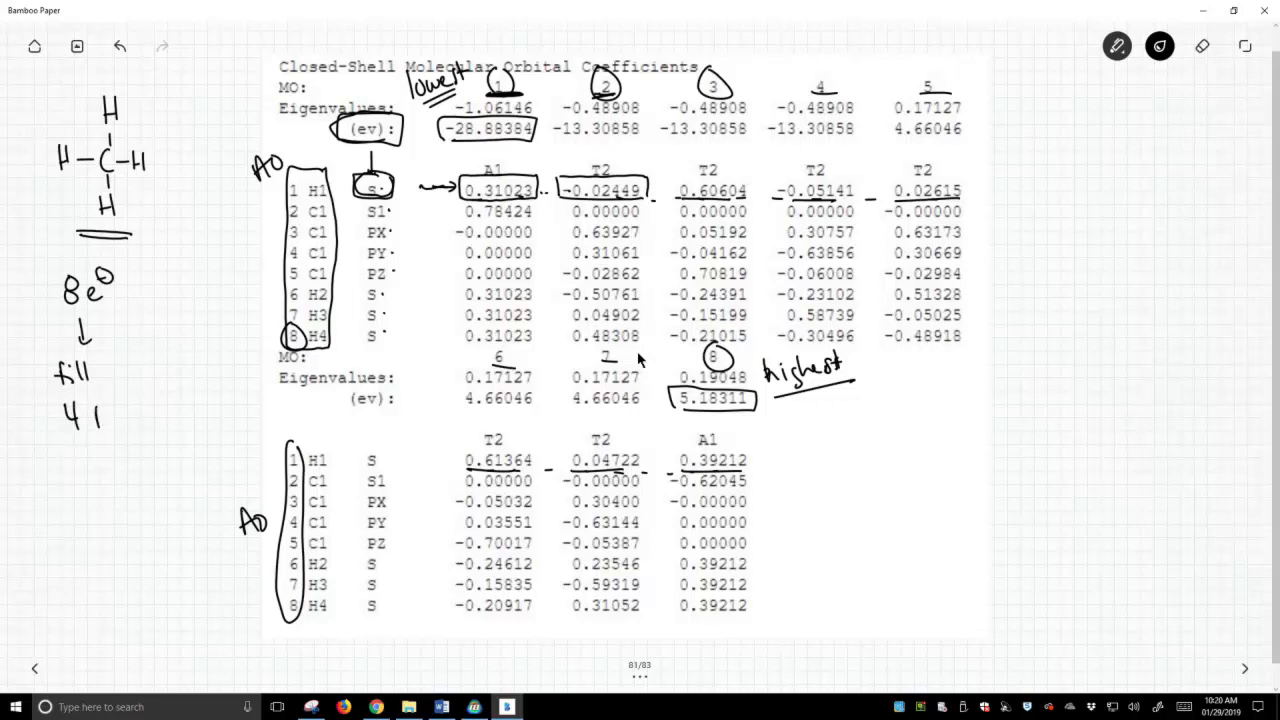
type("MO")
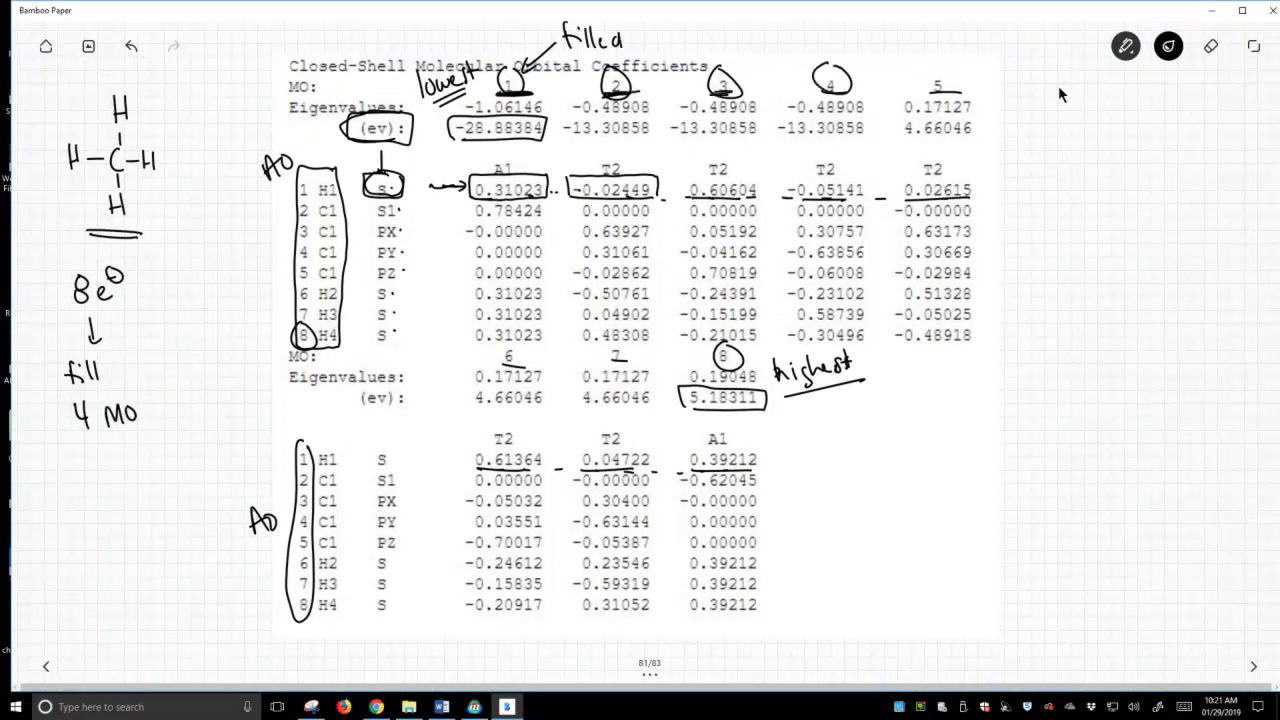
Write 'filled' beside MO 1 and MO 4, then begin the 'MO 5' margin note
type("filled")
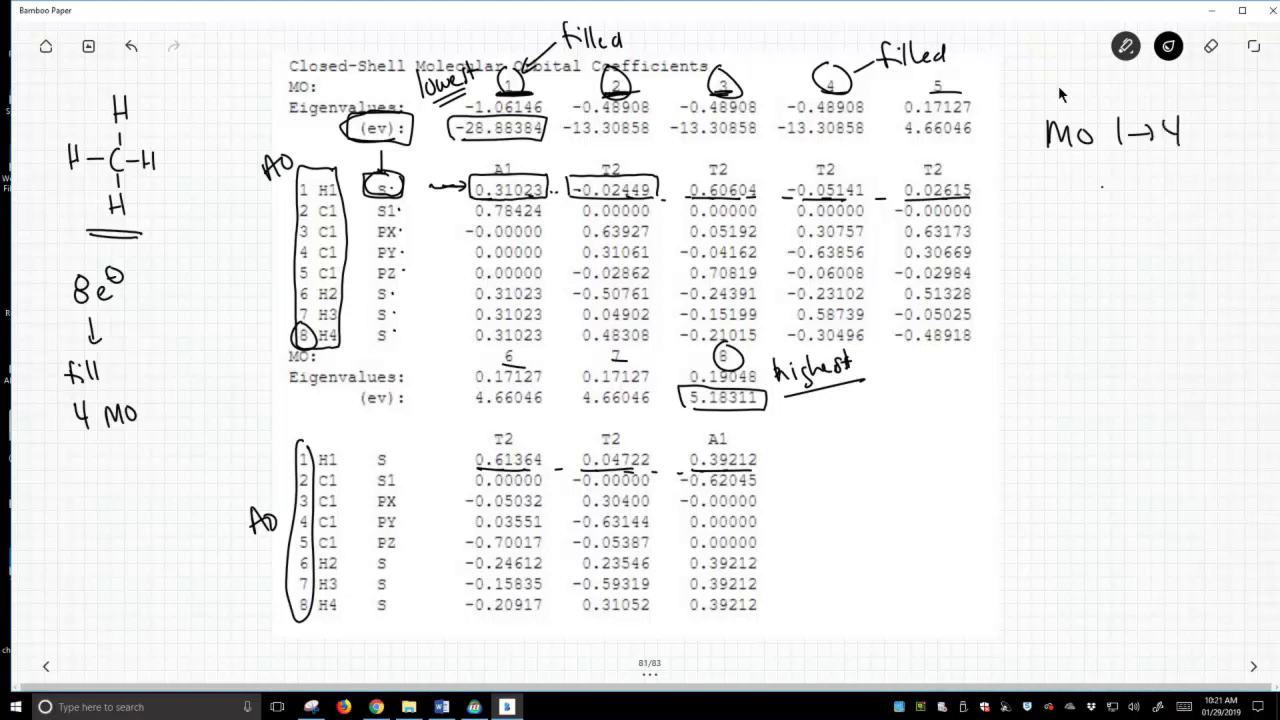
type("filled")
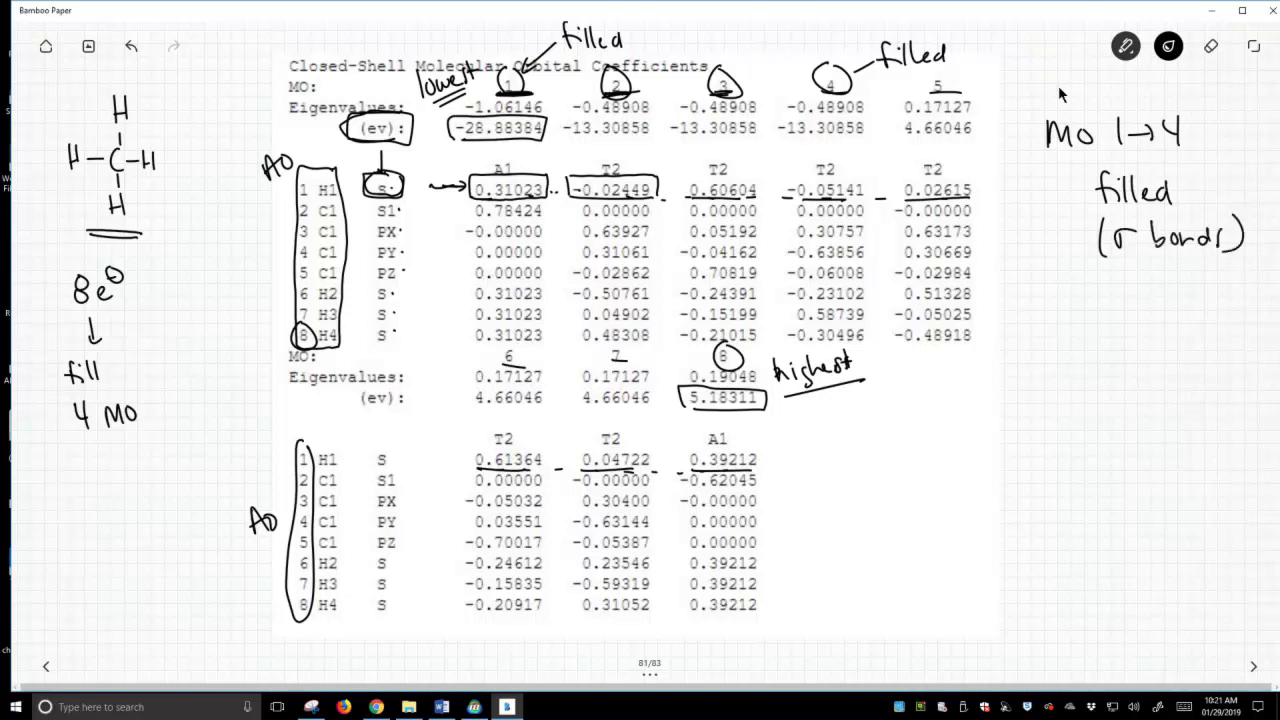
type("MO 5")
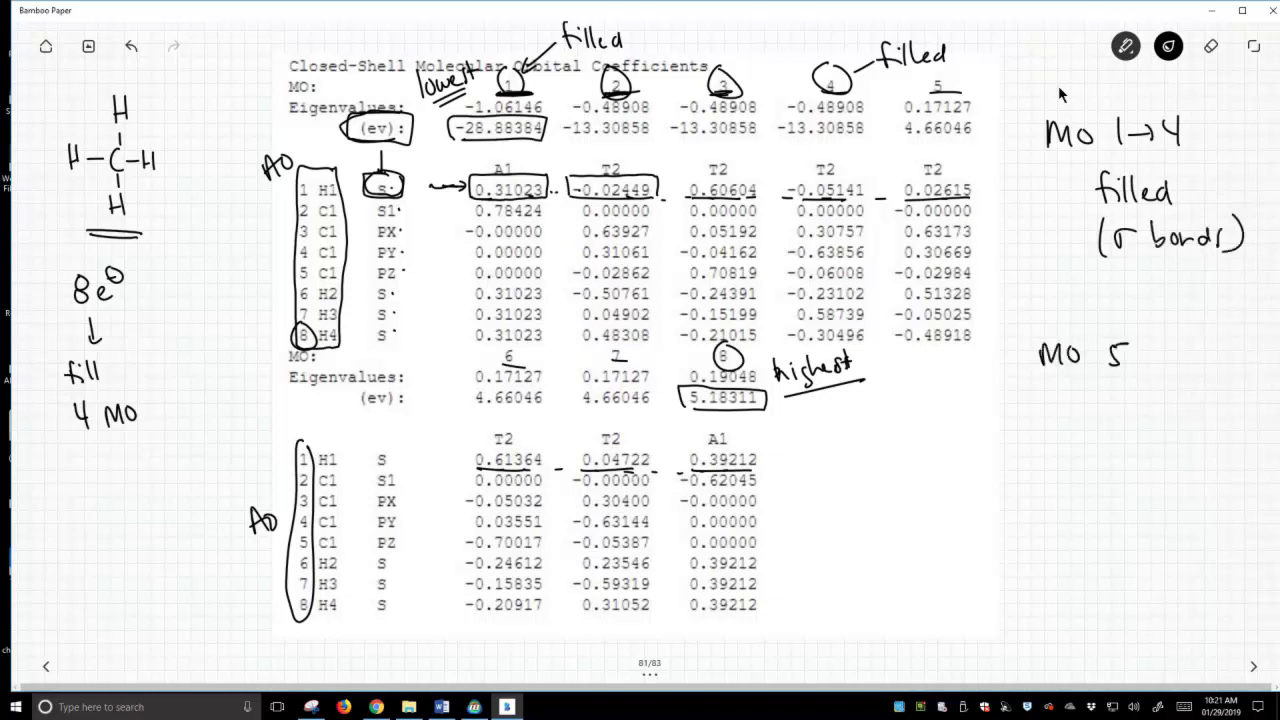